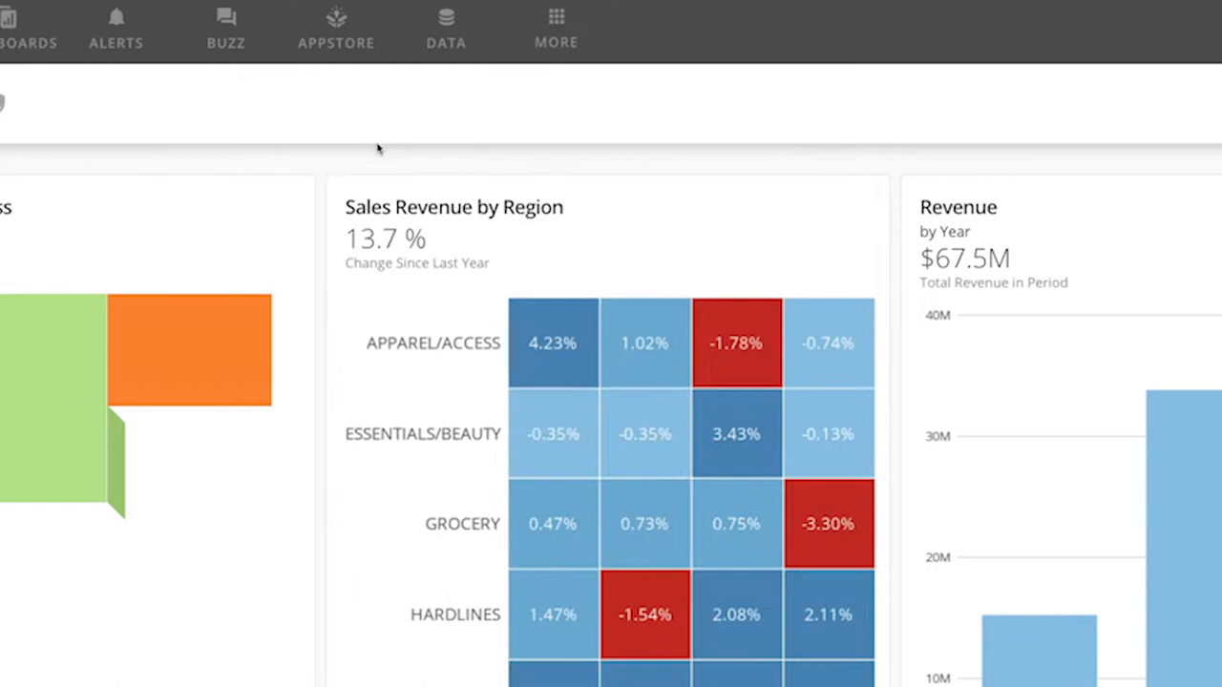
Step: Check in Company overview that 'Allow public embedding' is enabled for cards and dashboards
click(23, 380)
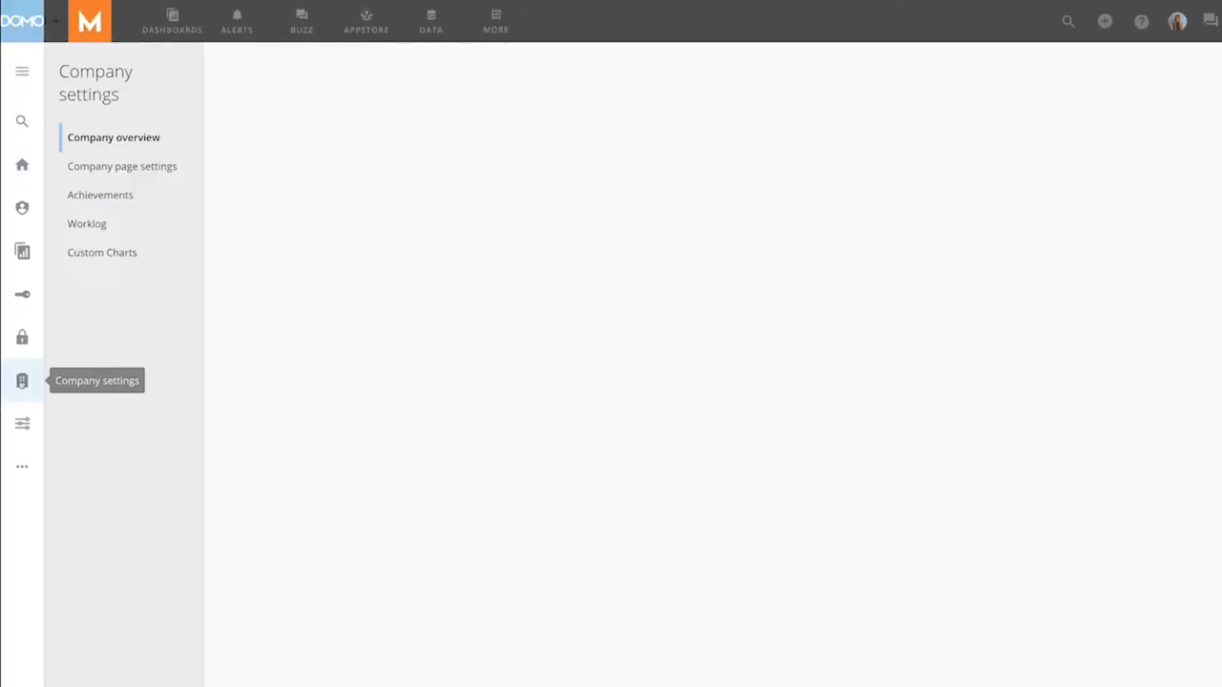
click(114, 137)
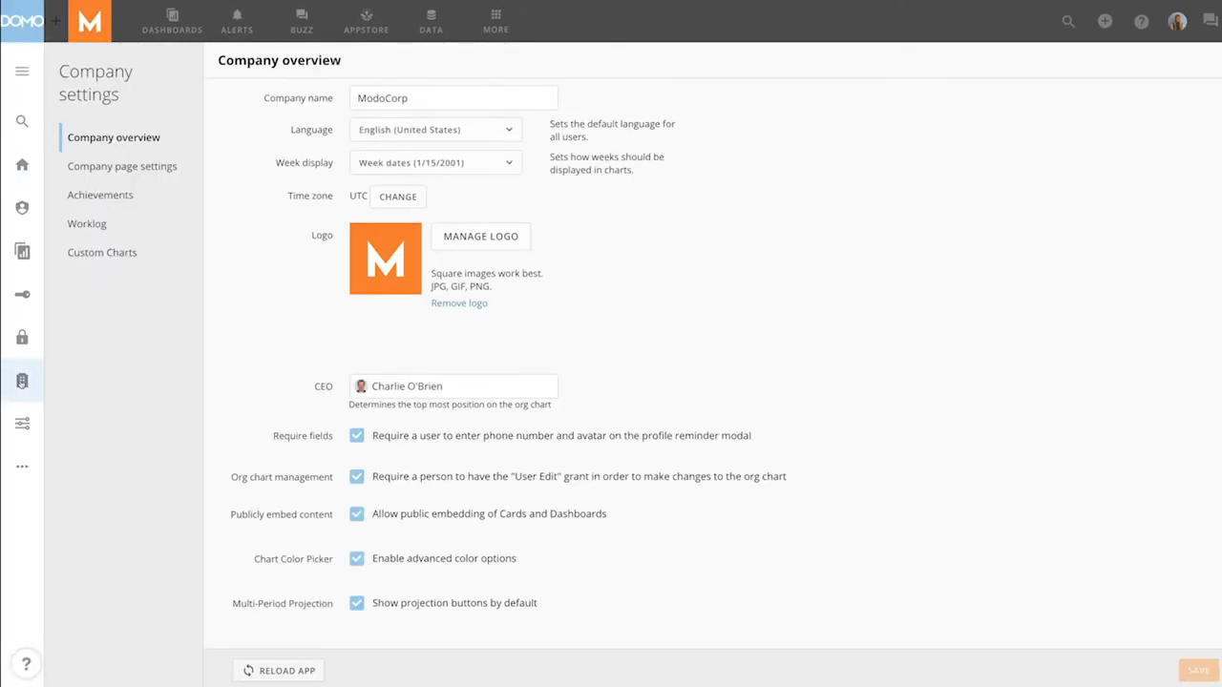
scroll(down, 3)
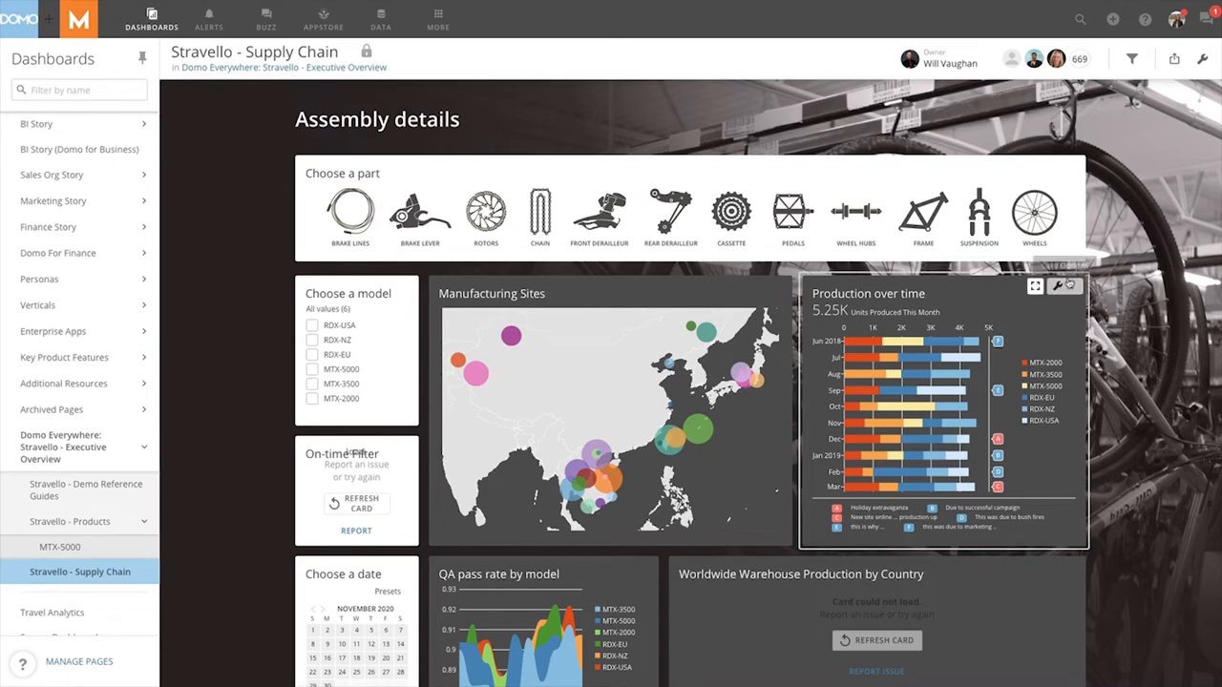
Step: Show the sharing options for the Production over time card
click(1035, 286)
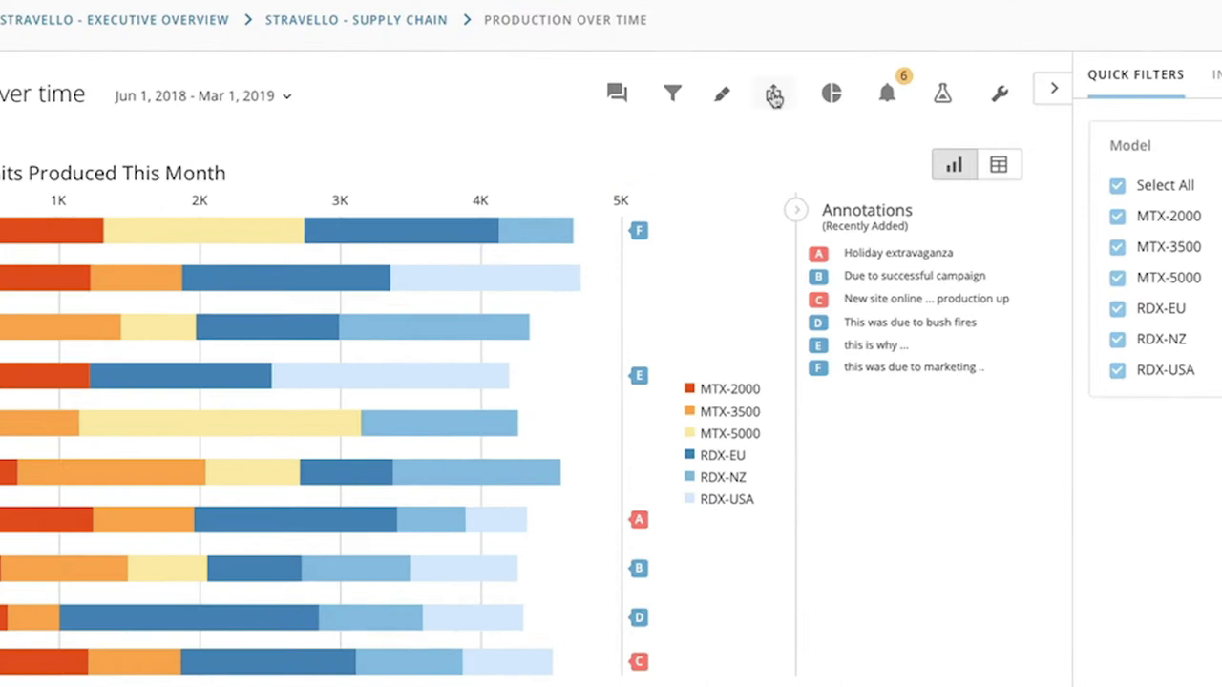
click(773, 92)
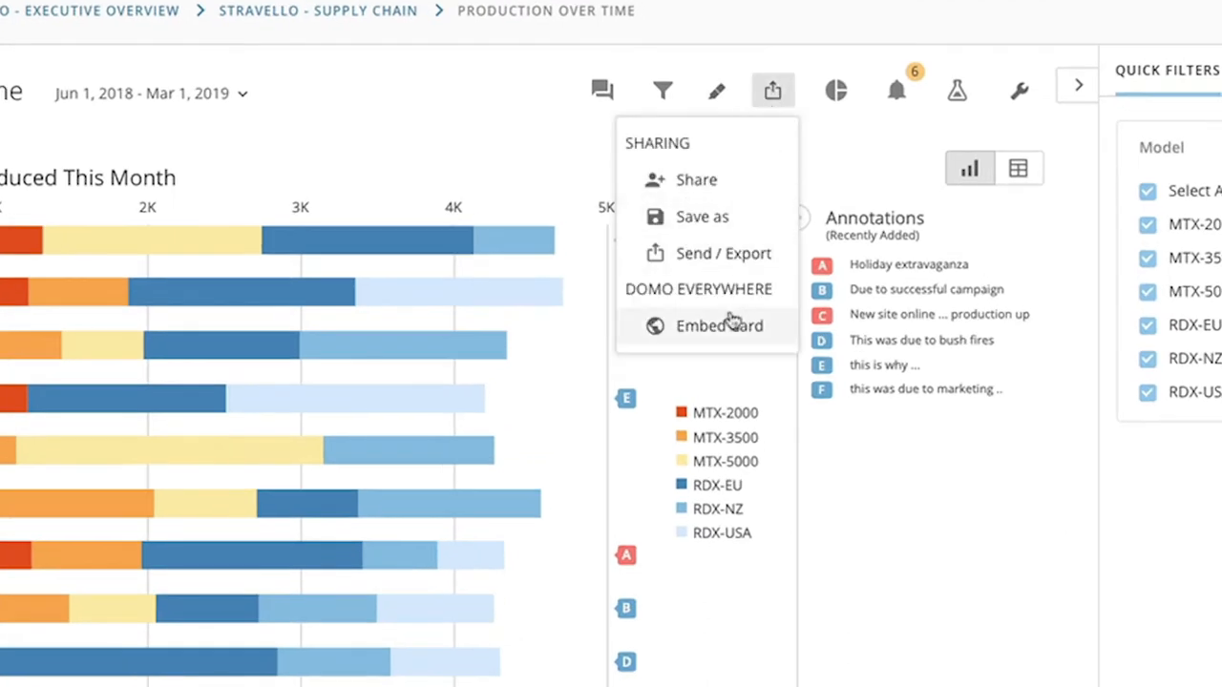
Step: Choose Embed Card under Domo Everywhere and review its 600×600 square display options
click(718, 324)
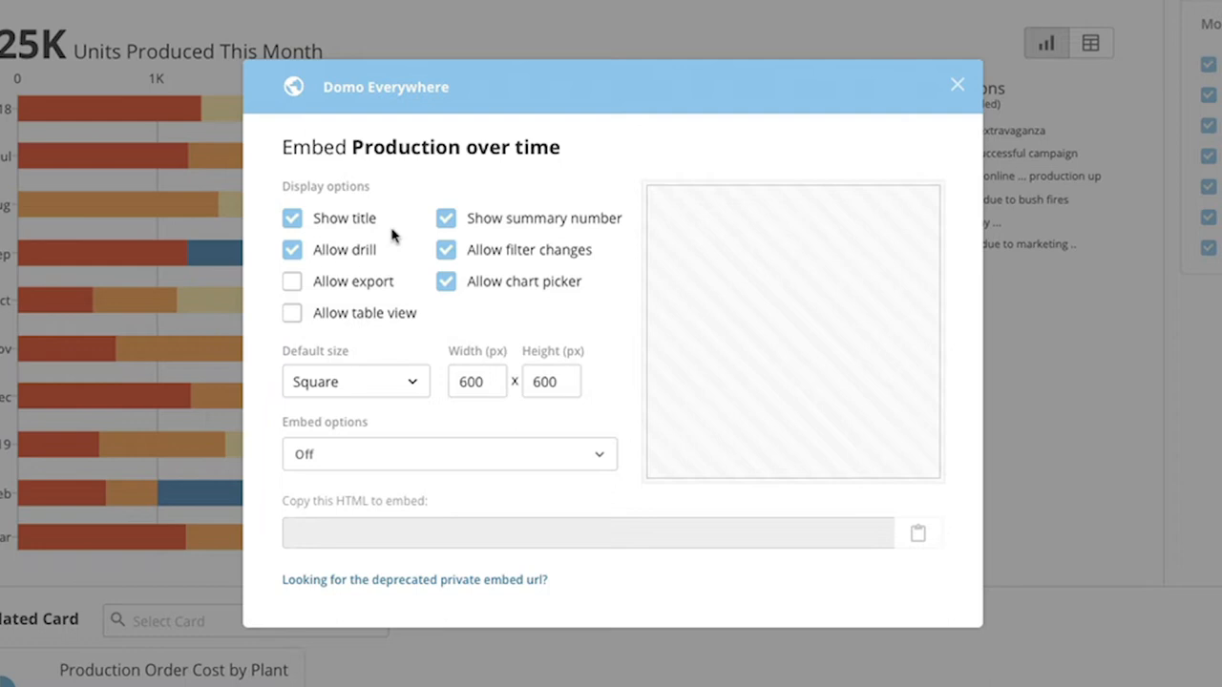
mouse_move(399, 386)
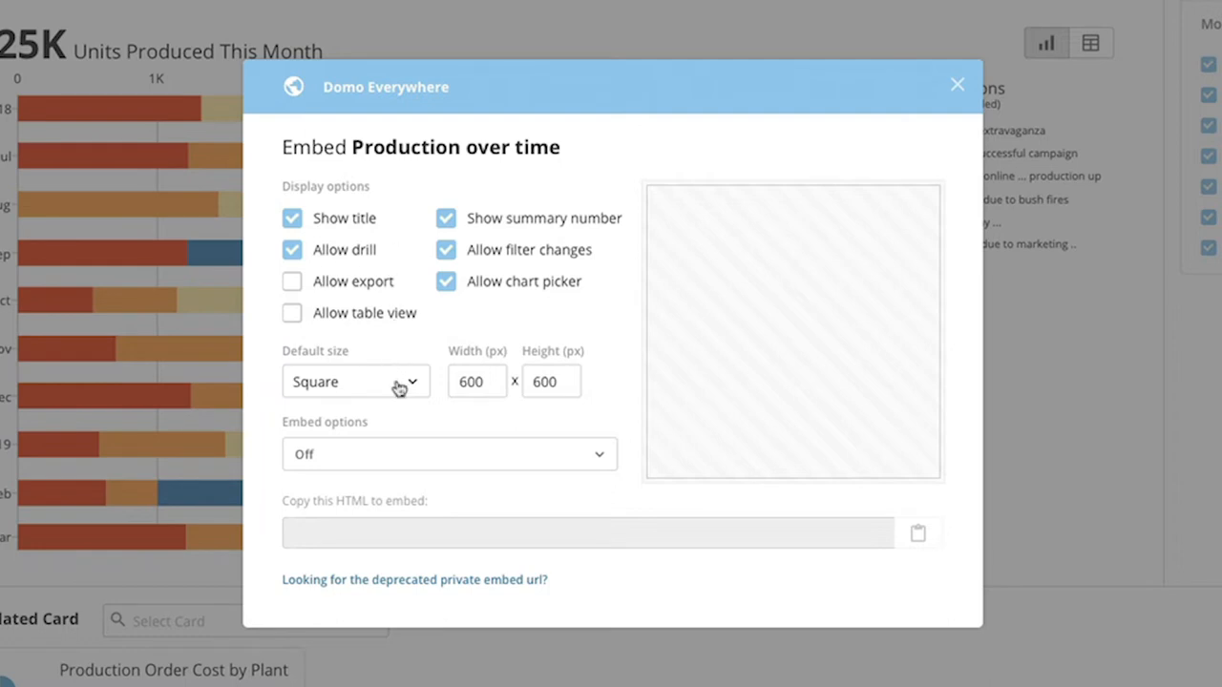
click(355, 382)
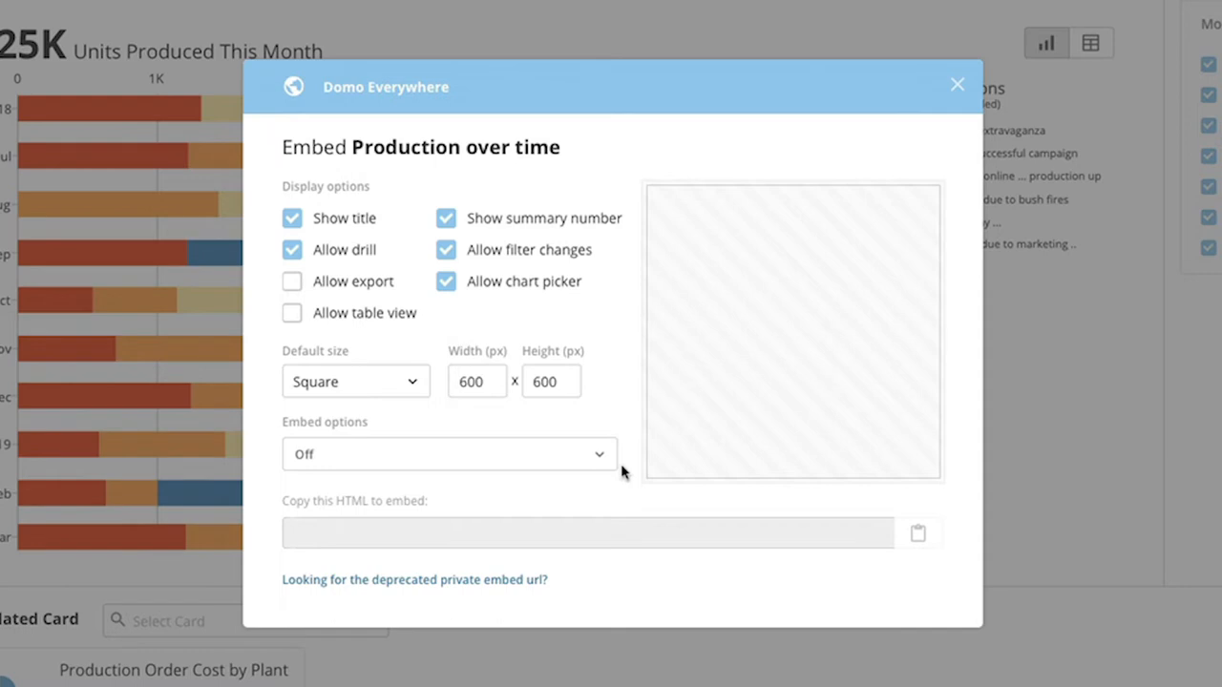
Step: Make the card Publicly available, copy its iframe code, and load it into the site's Custom Domo Card
click(449, 455)
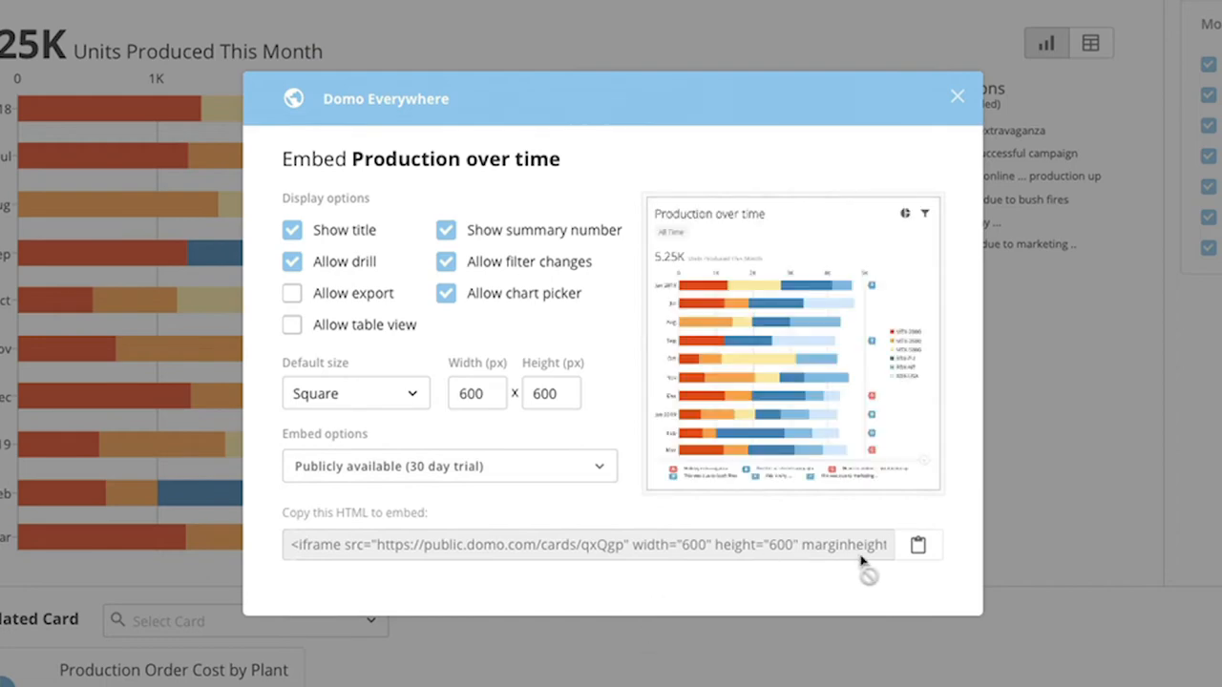
click(956, 95)
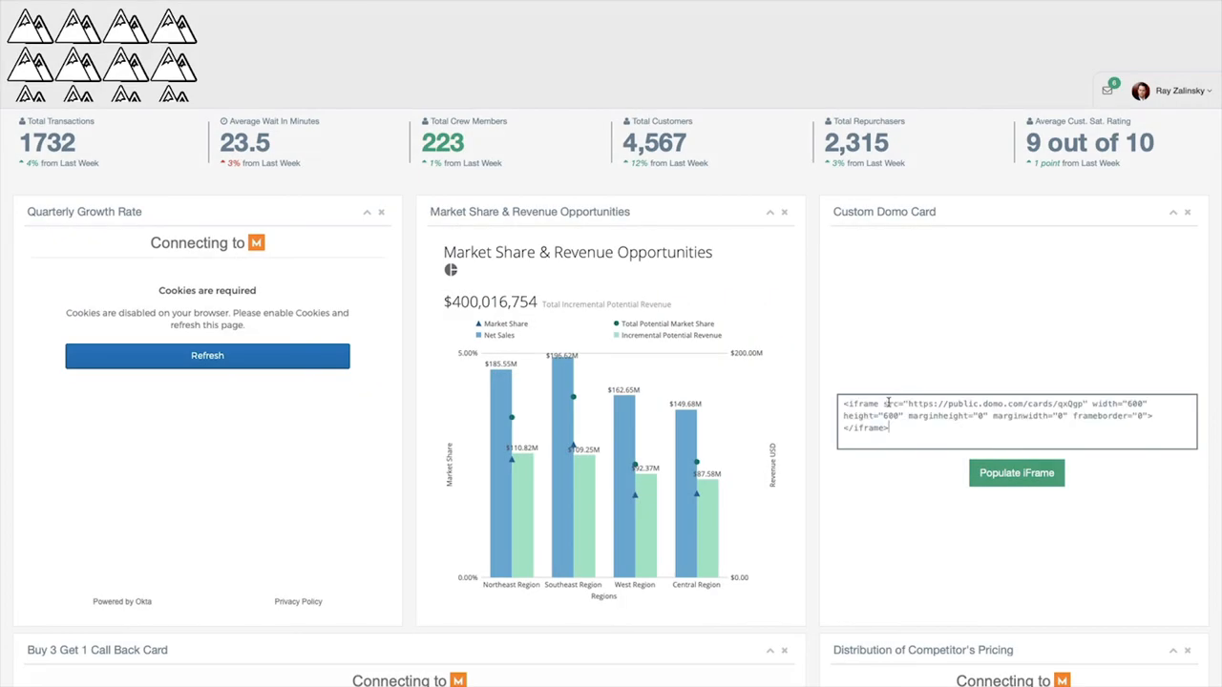
click(1015, 473)
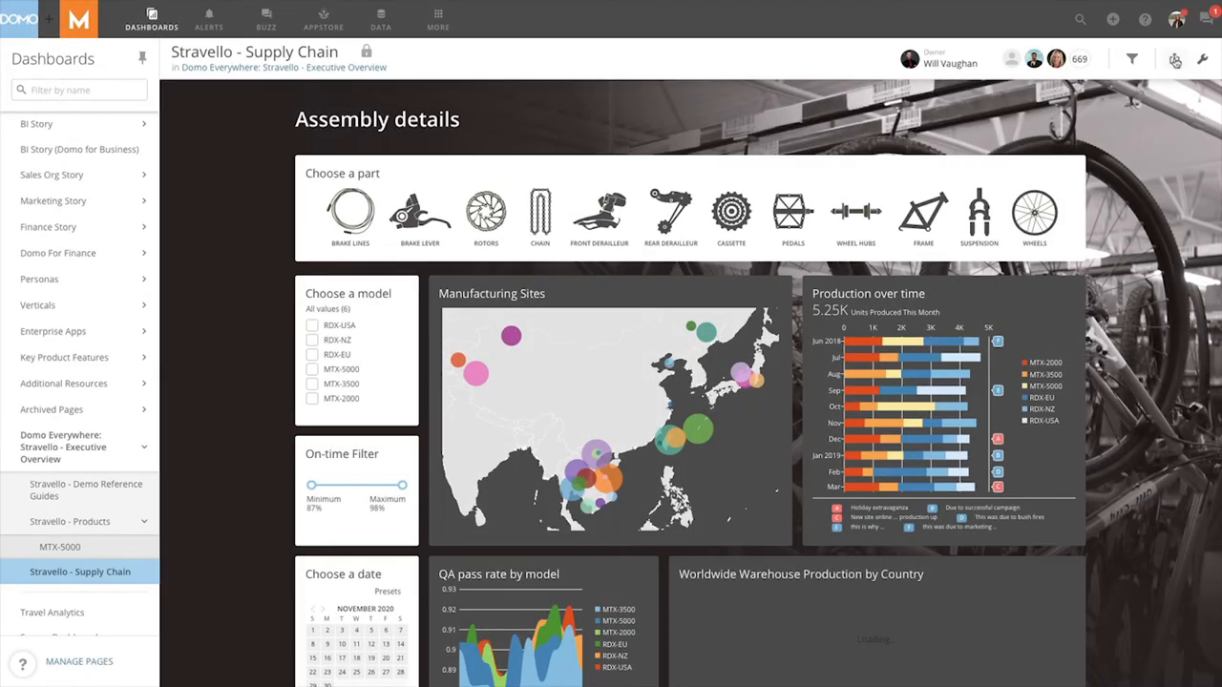
Step: Choose Embed Dashboard for Stravello - Supply Chain and list its Embed options levels
click(1176, 60)
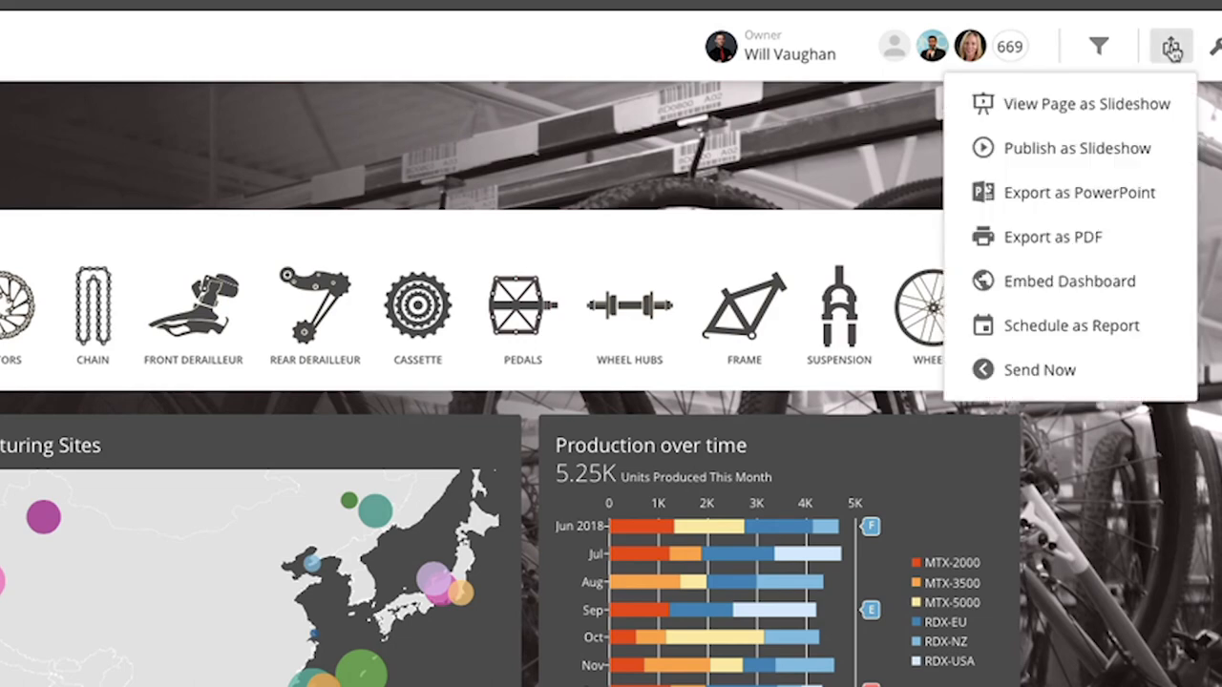
click(1069, 280)
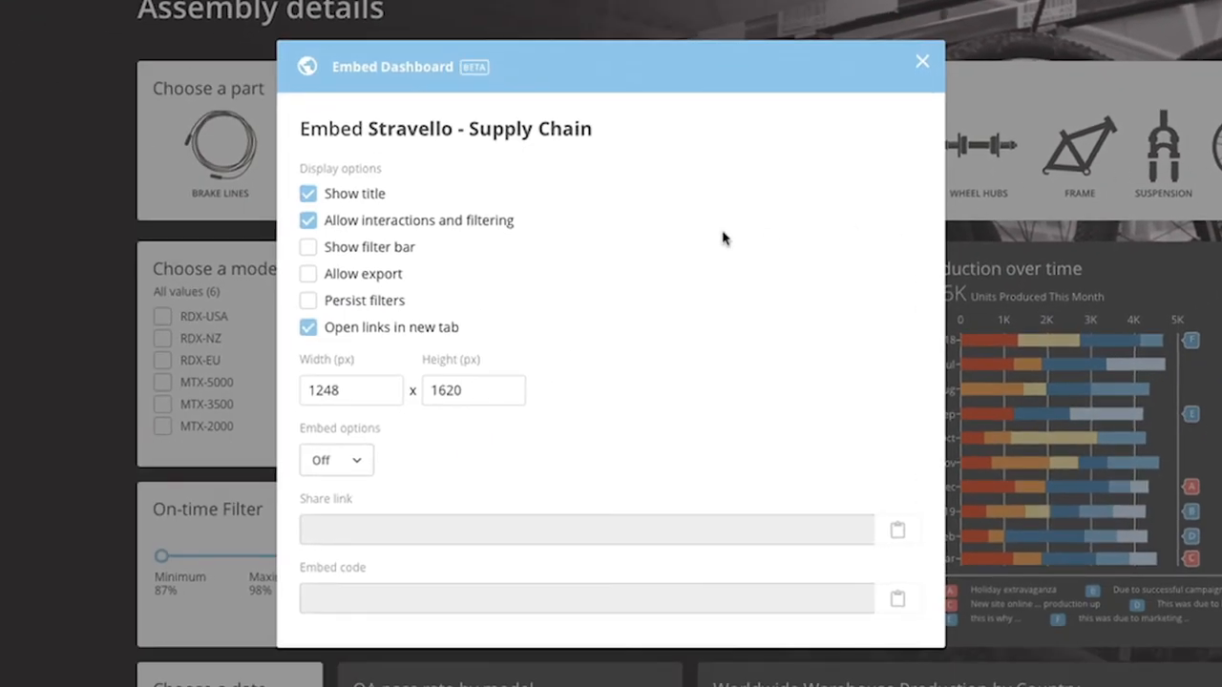
click(336, 460)
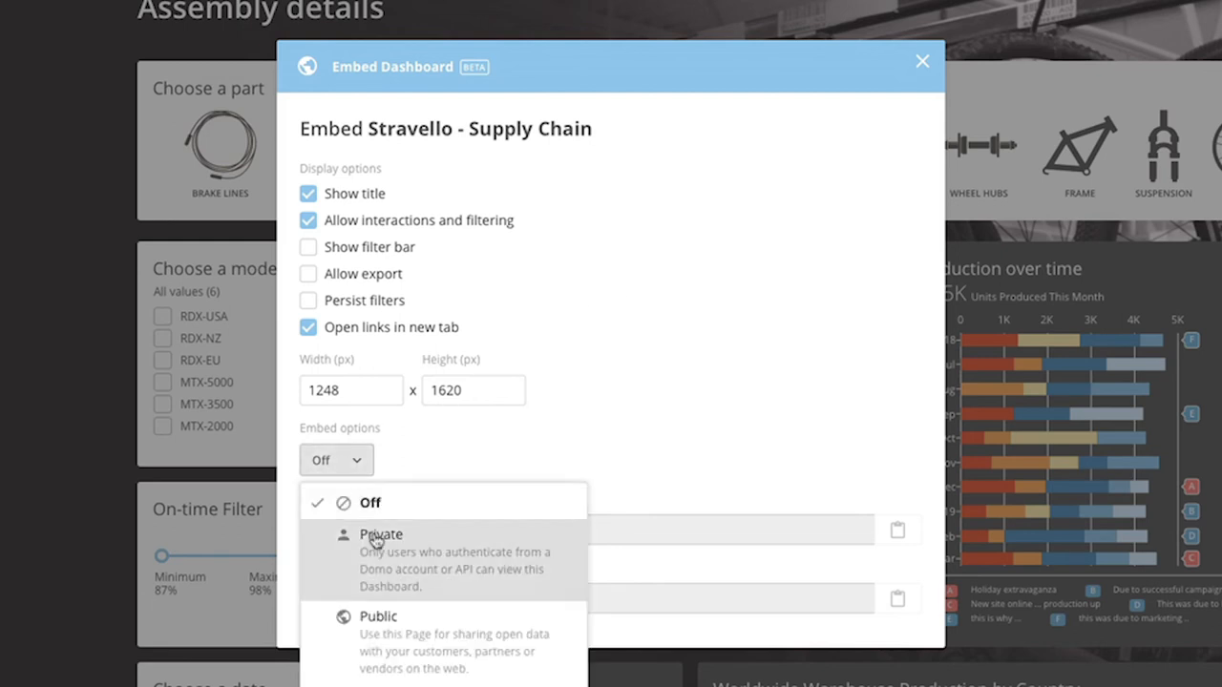